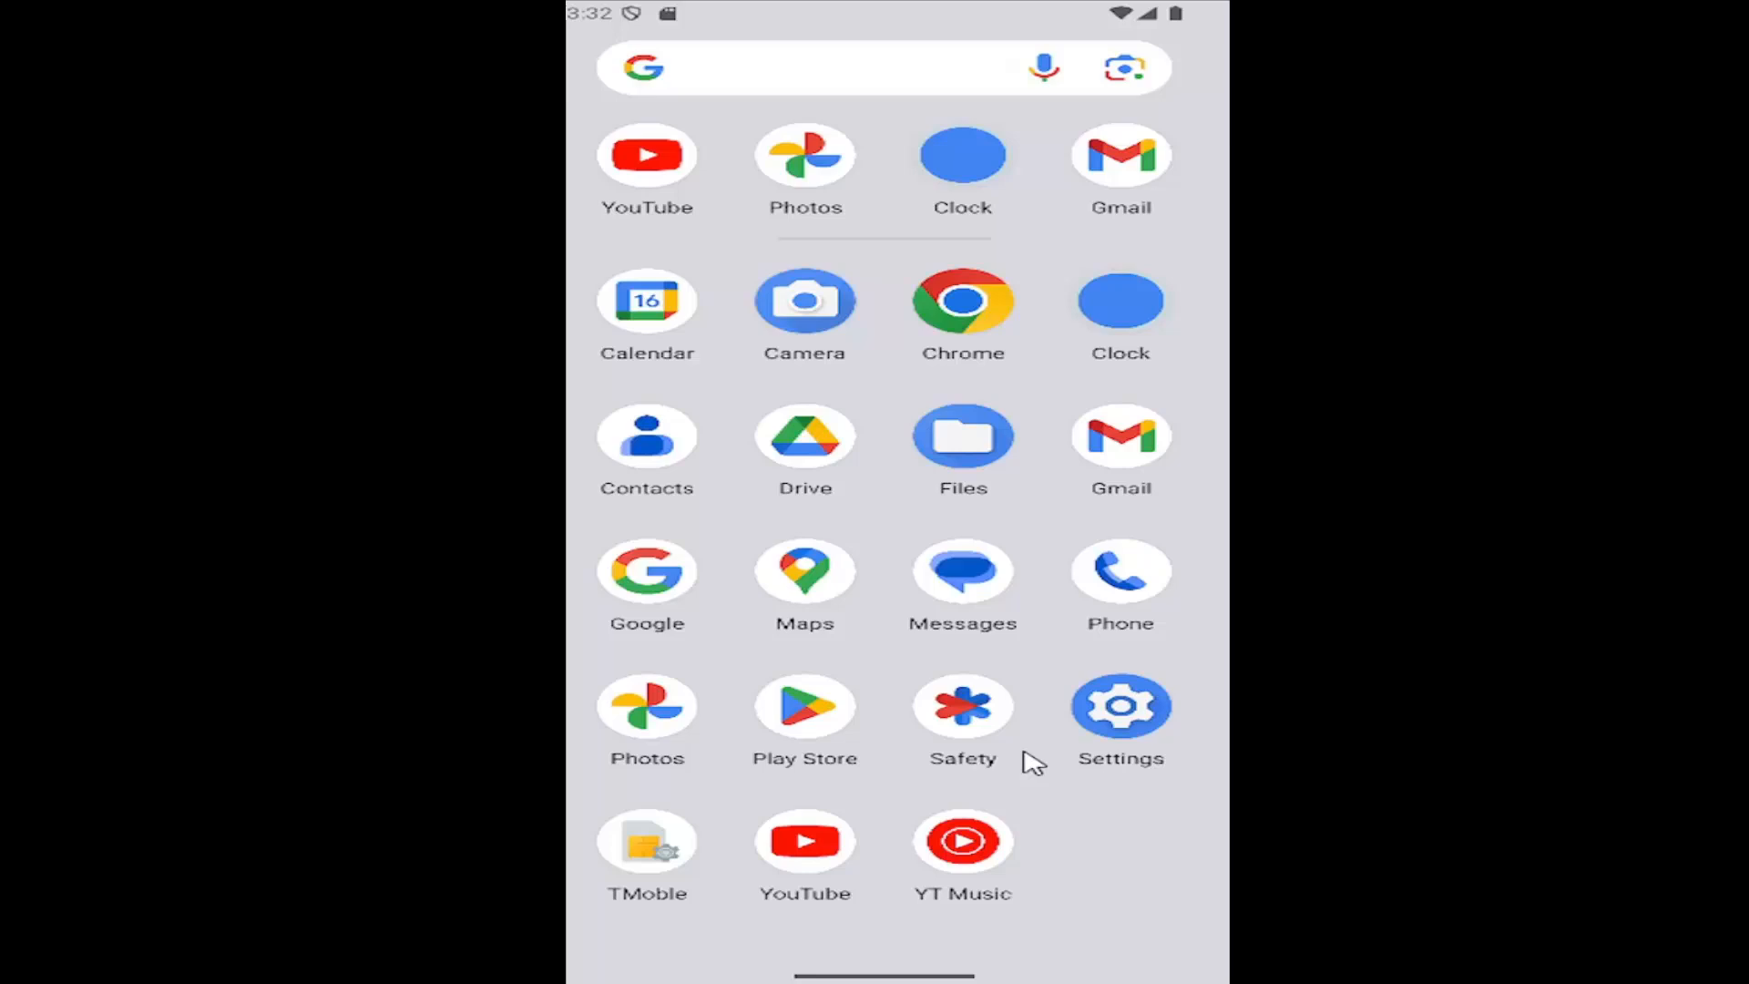
mouse_move(1131, 720)
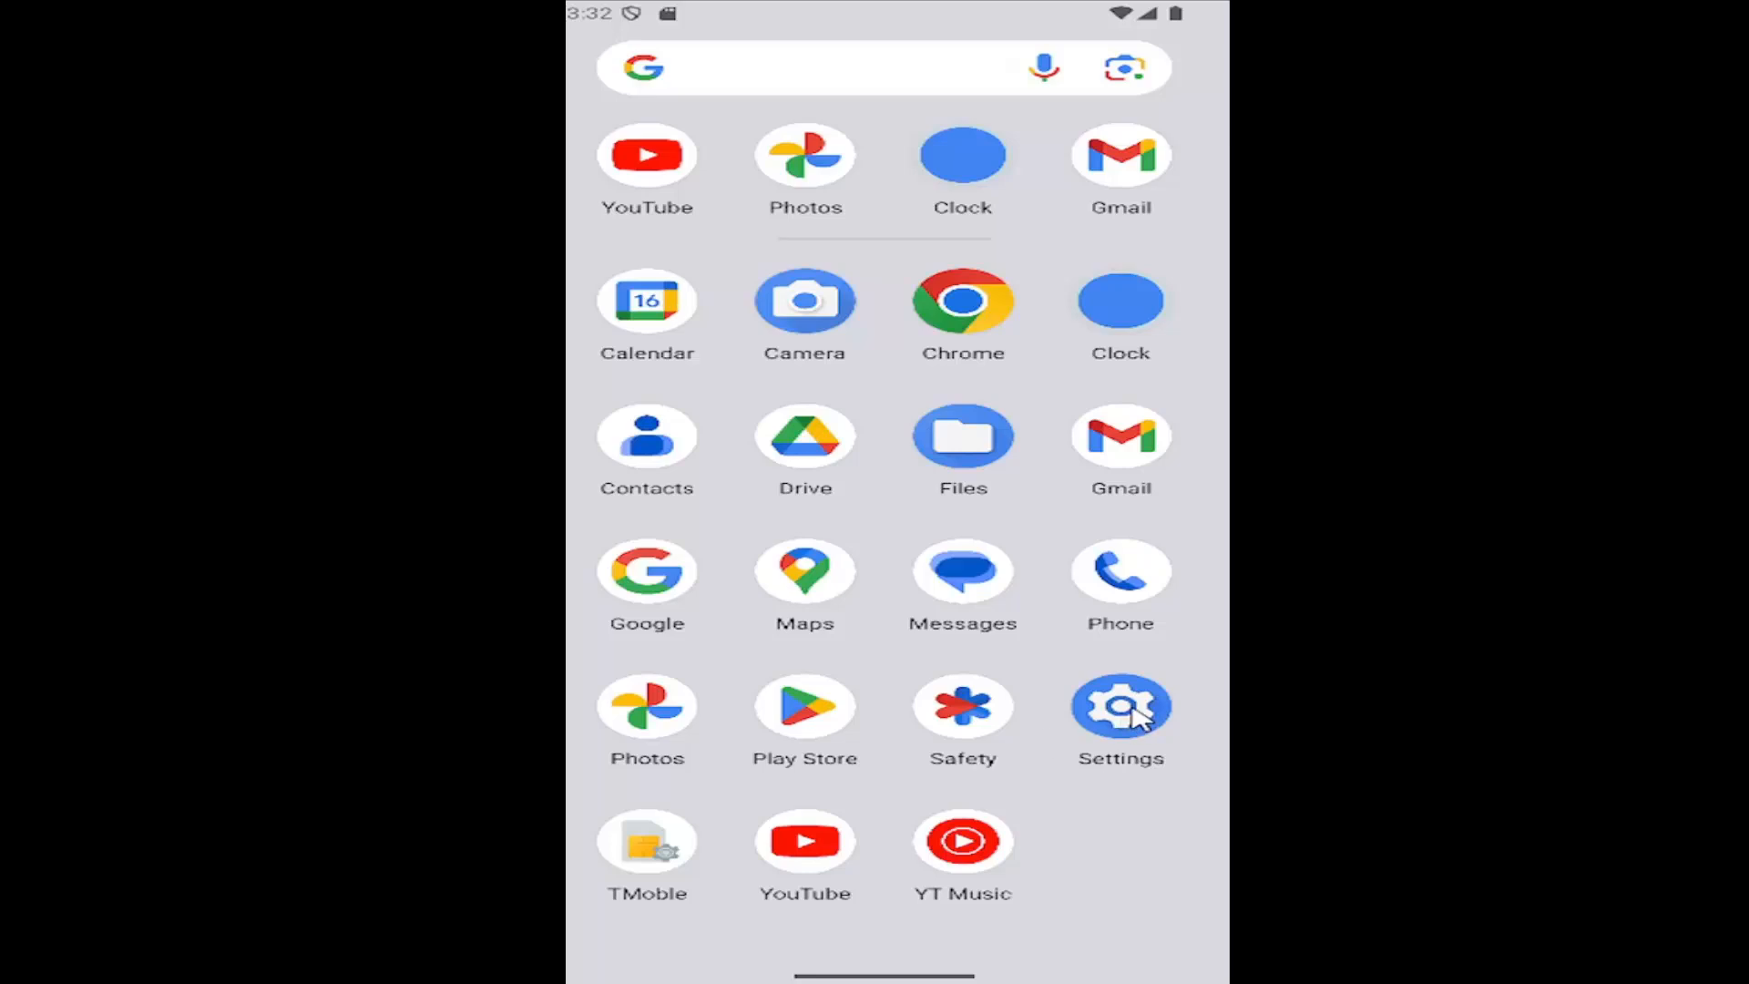
- Go from Settings into Apps and show all 26 installed apps
left_click(1121, 705)
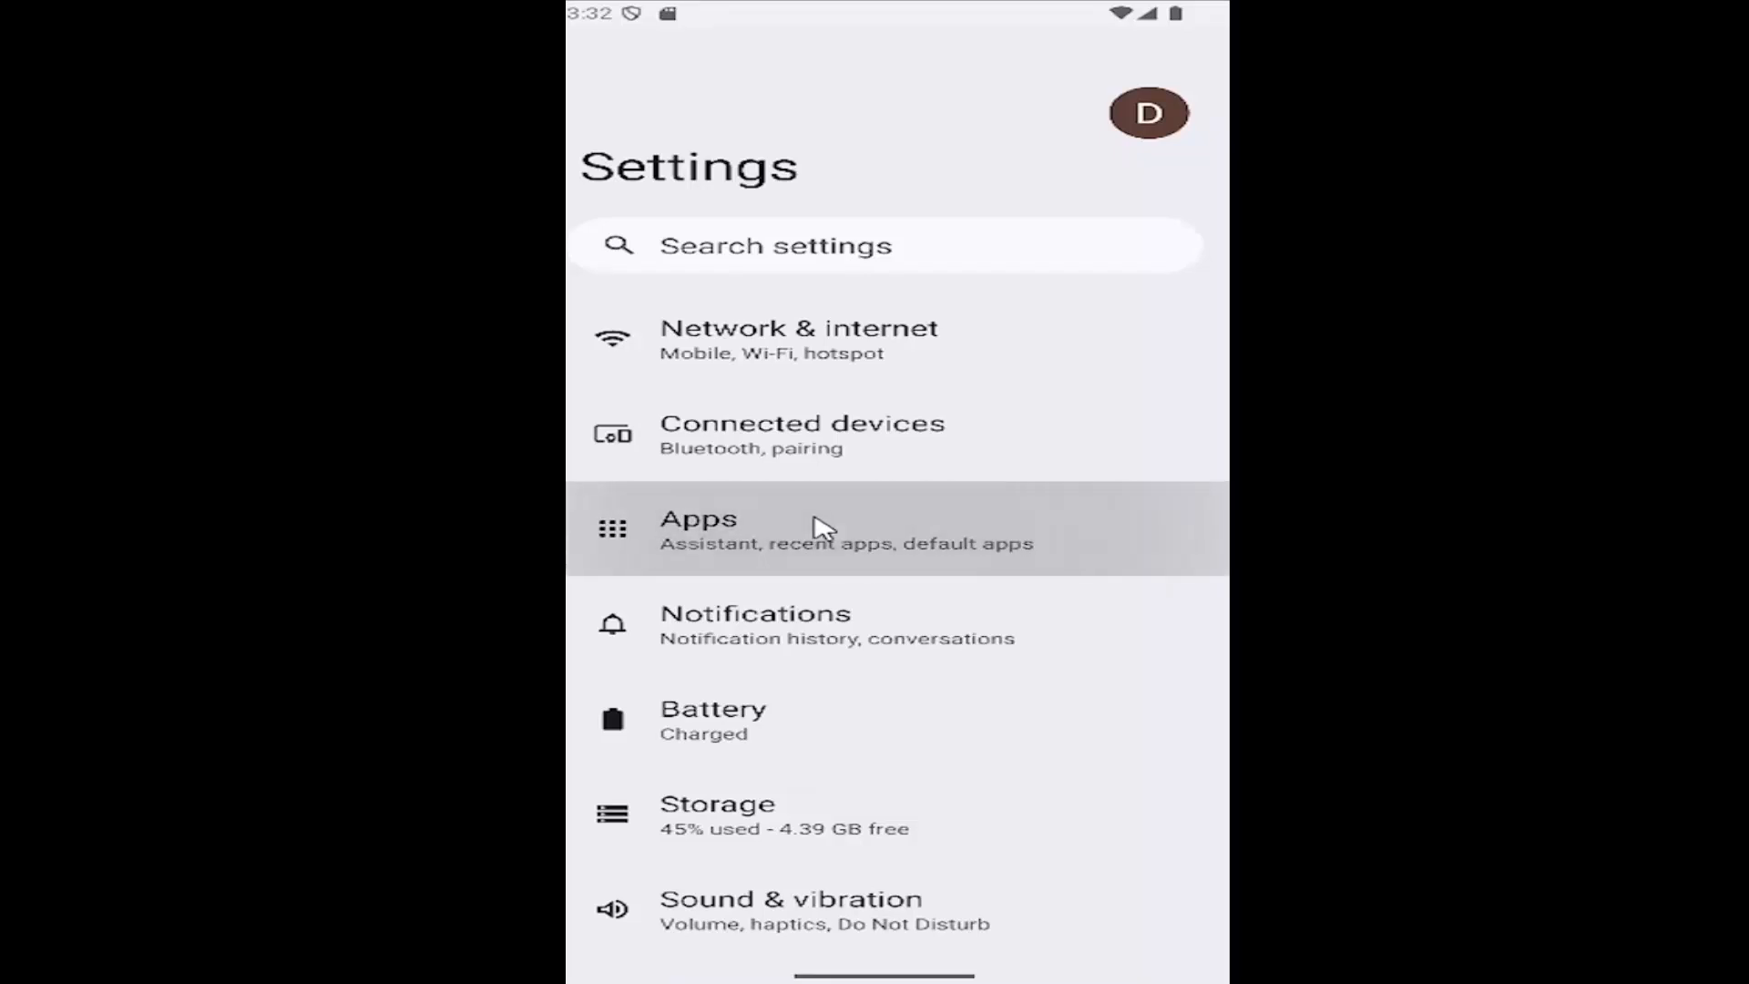
left_click(699, 528)
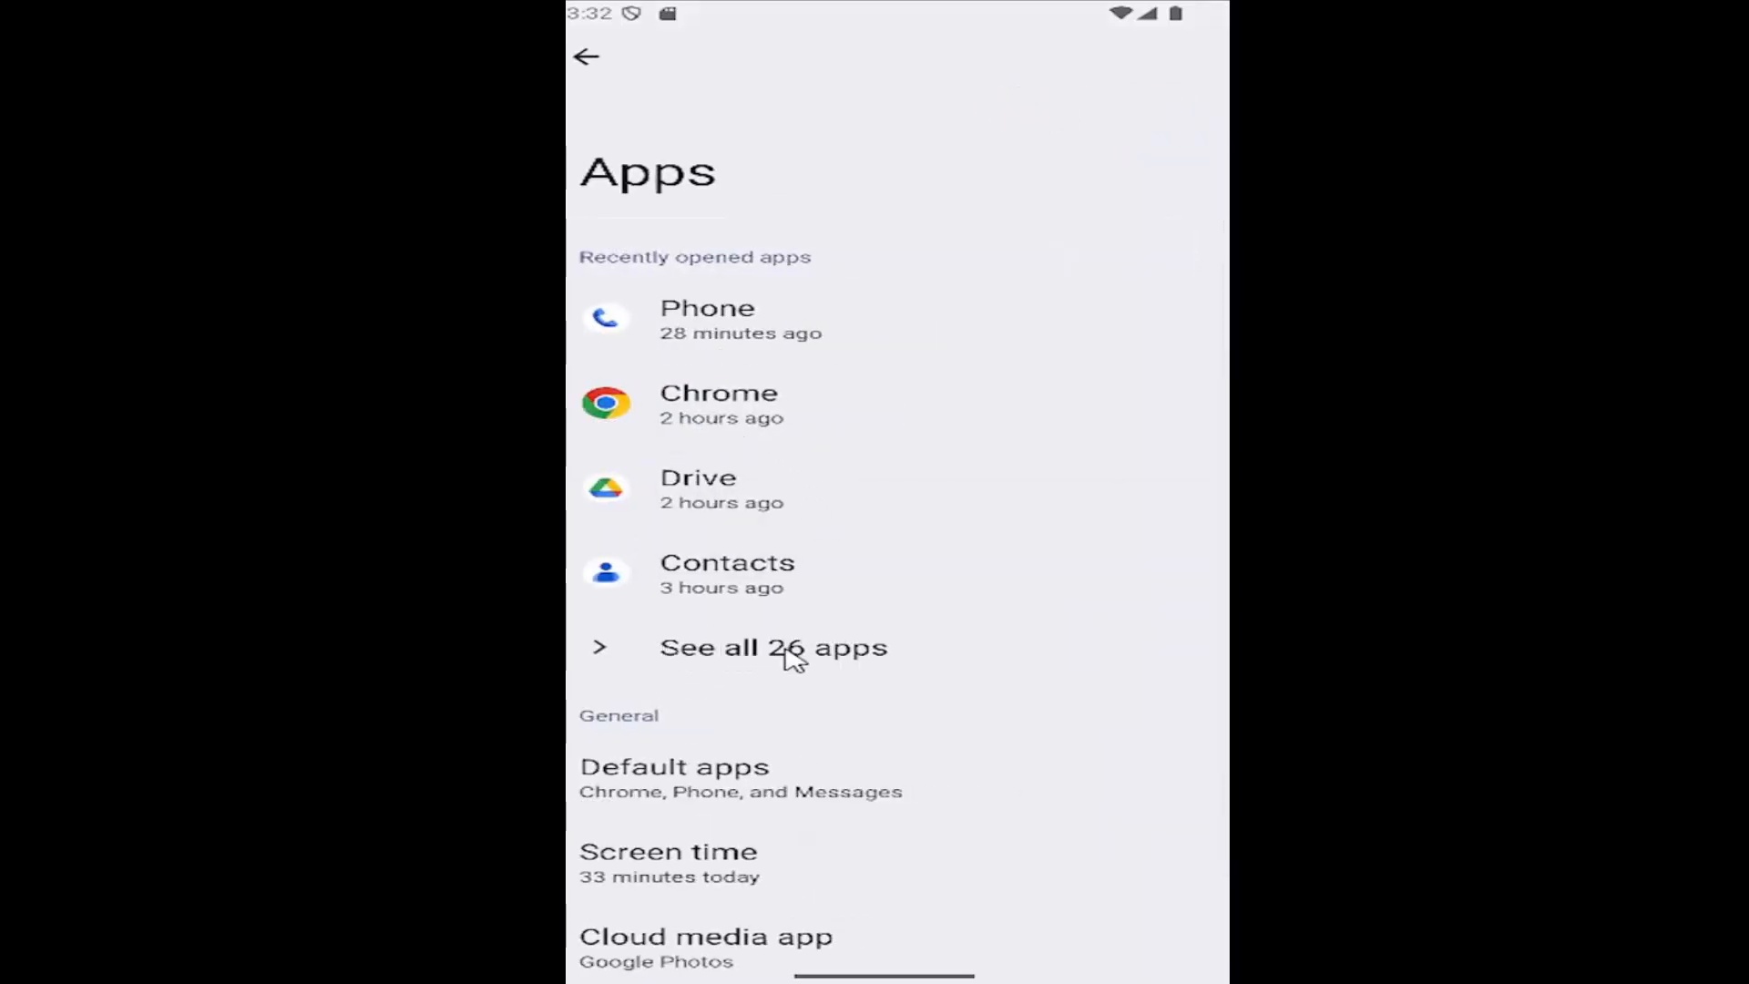
left_click(772, 646)
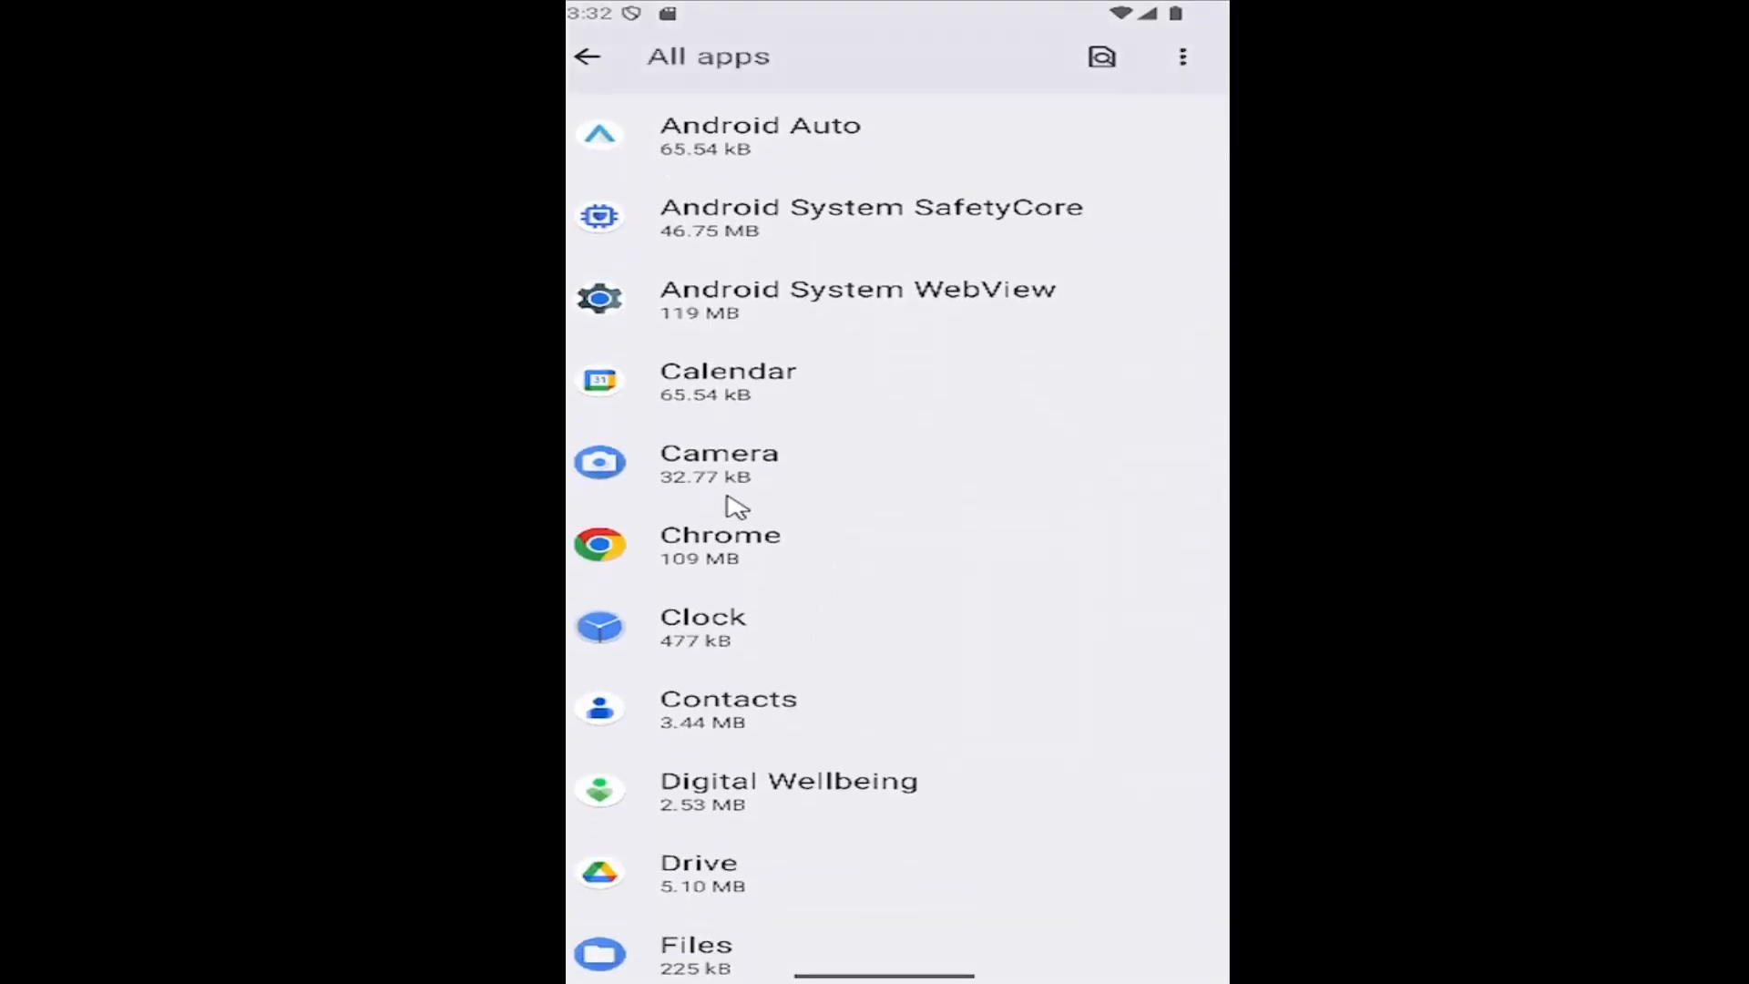
- Open Camera's Storage & cache details (24.58 kB user data, 0 B cache)
left_click(720, 463)
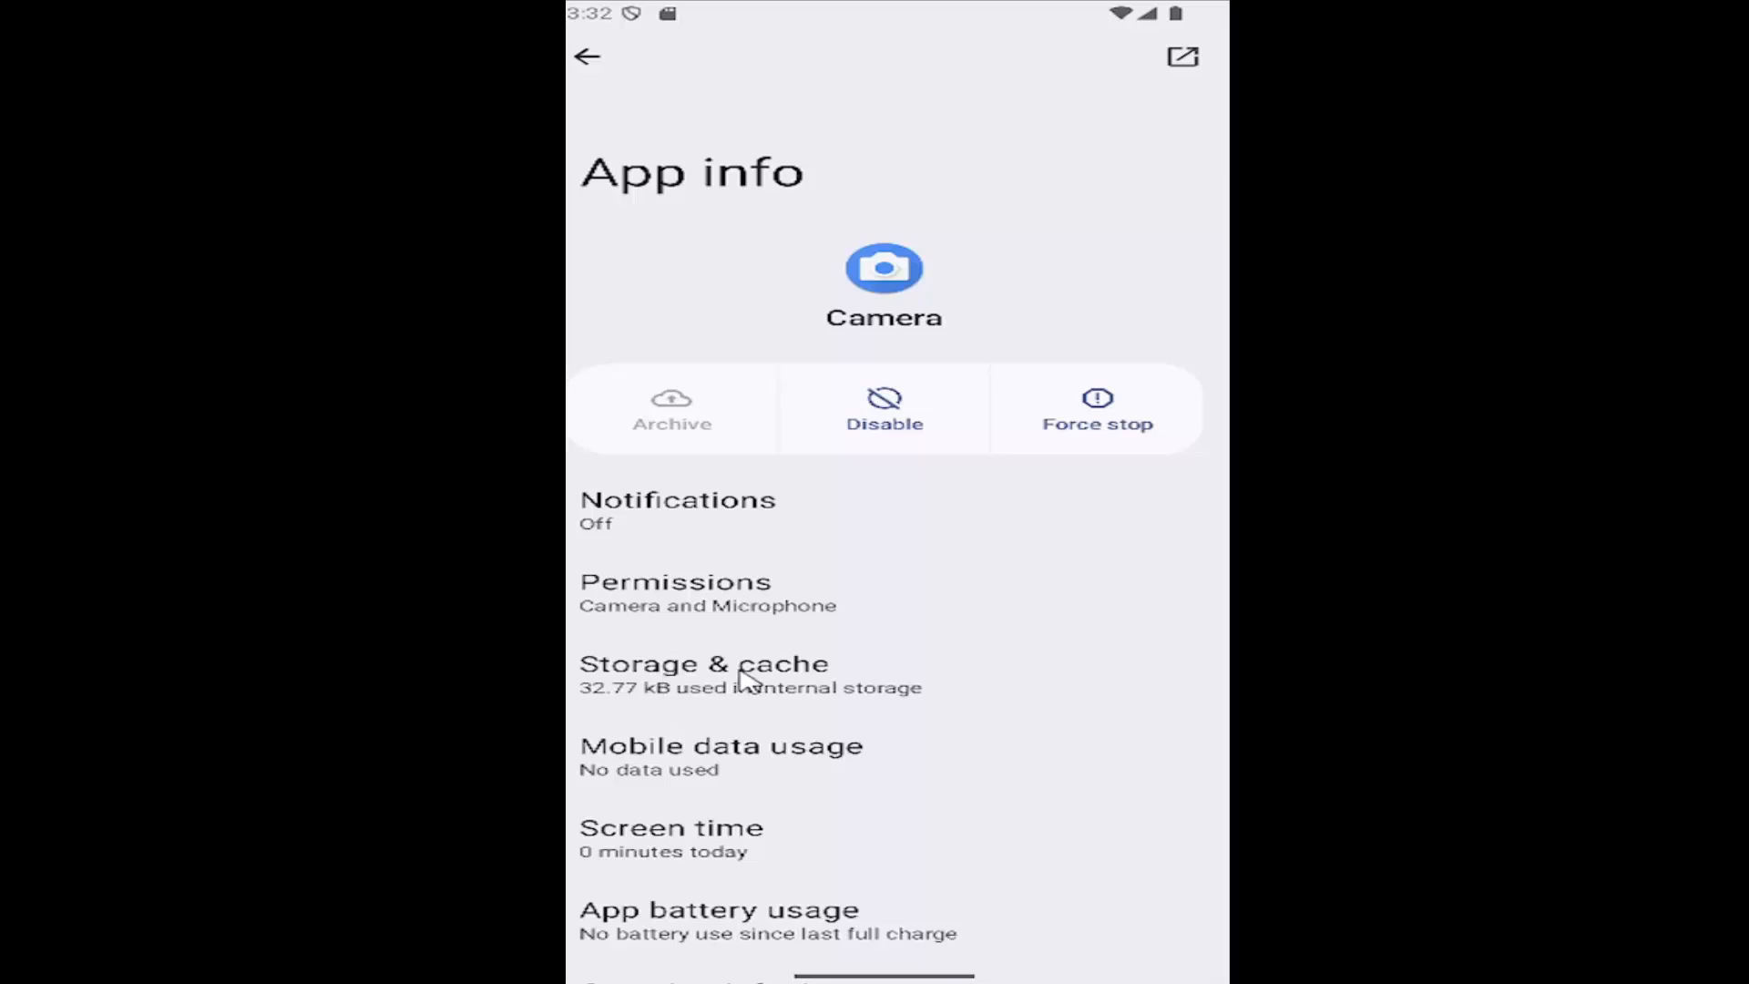
left_click(703, 663)
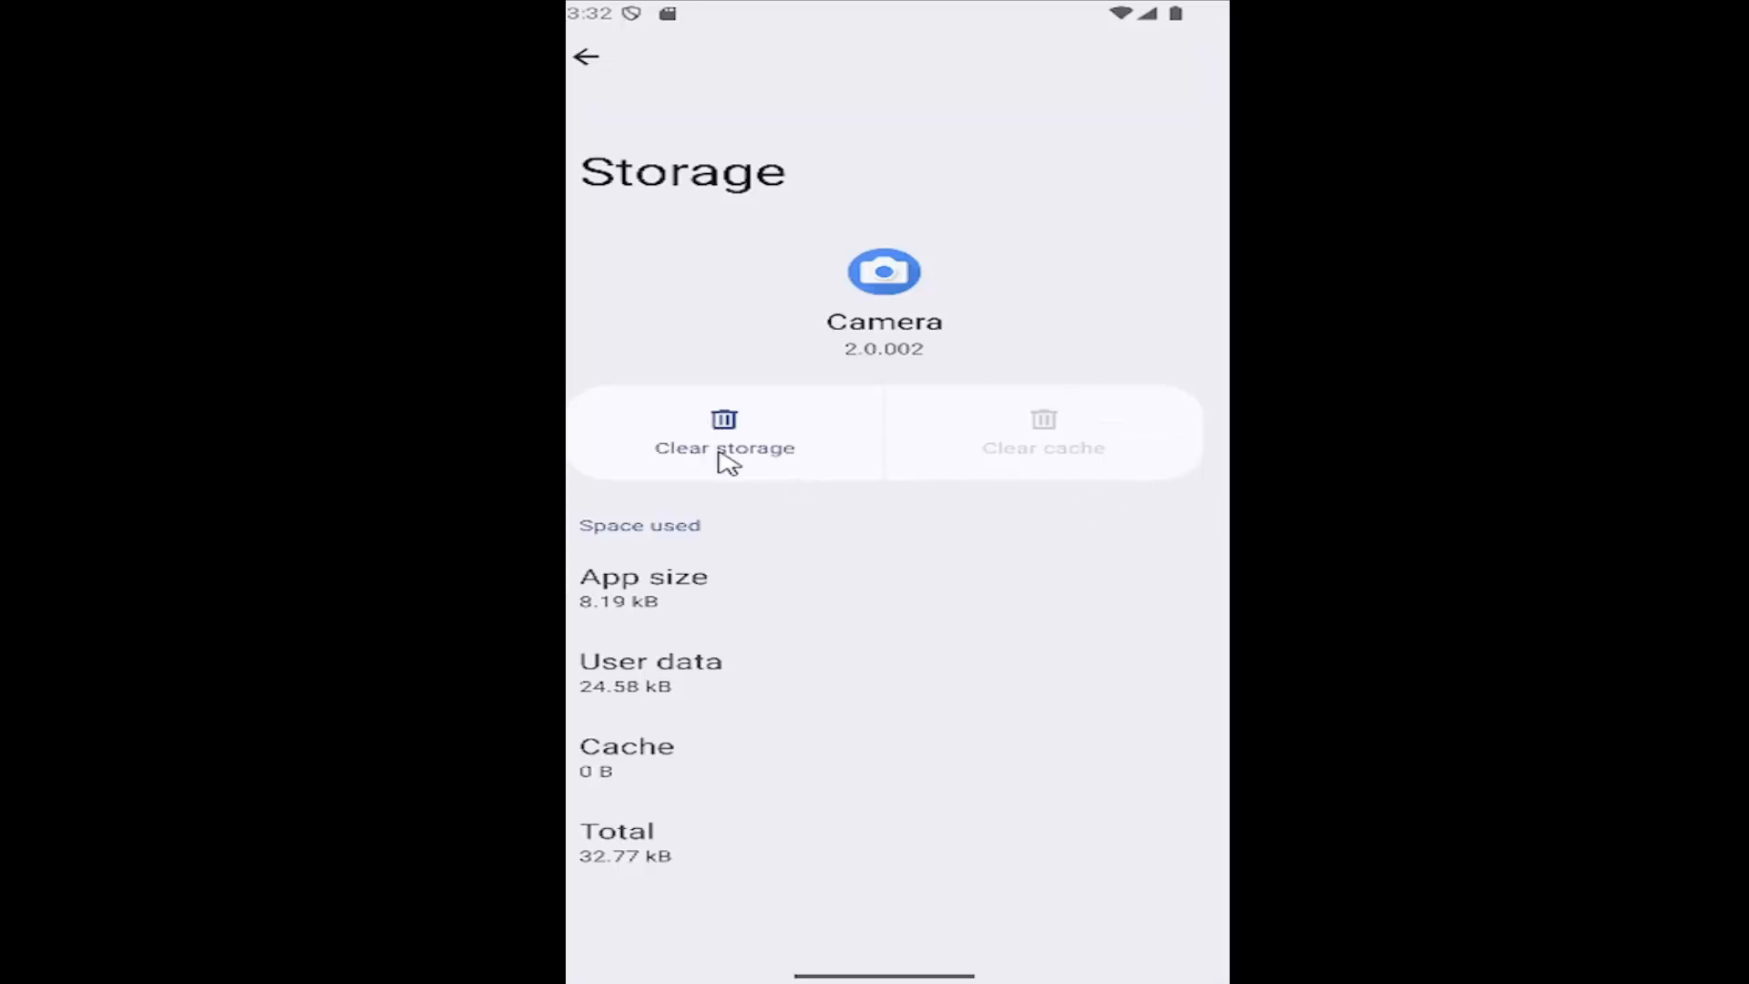
- Clear Camera's storage, confirm Delete so user data is 0 B, and go back to All apps
left_click(723, 448)
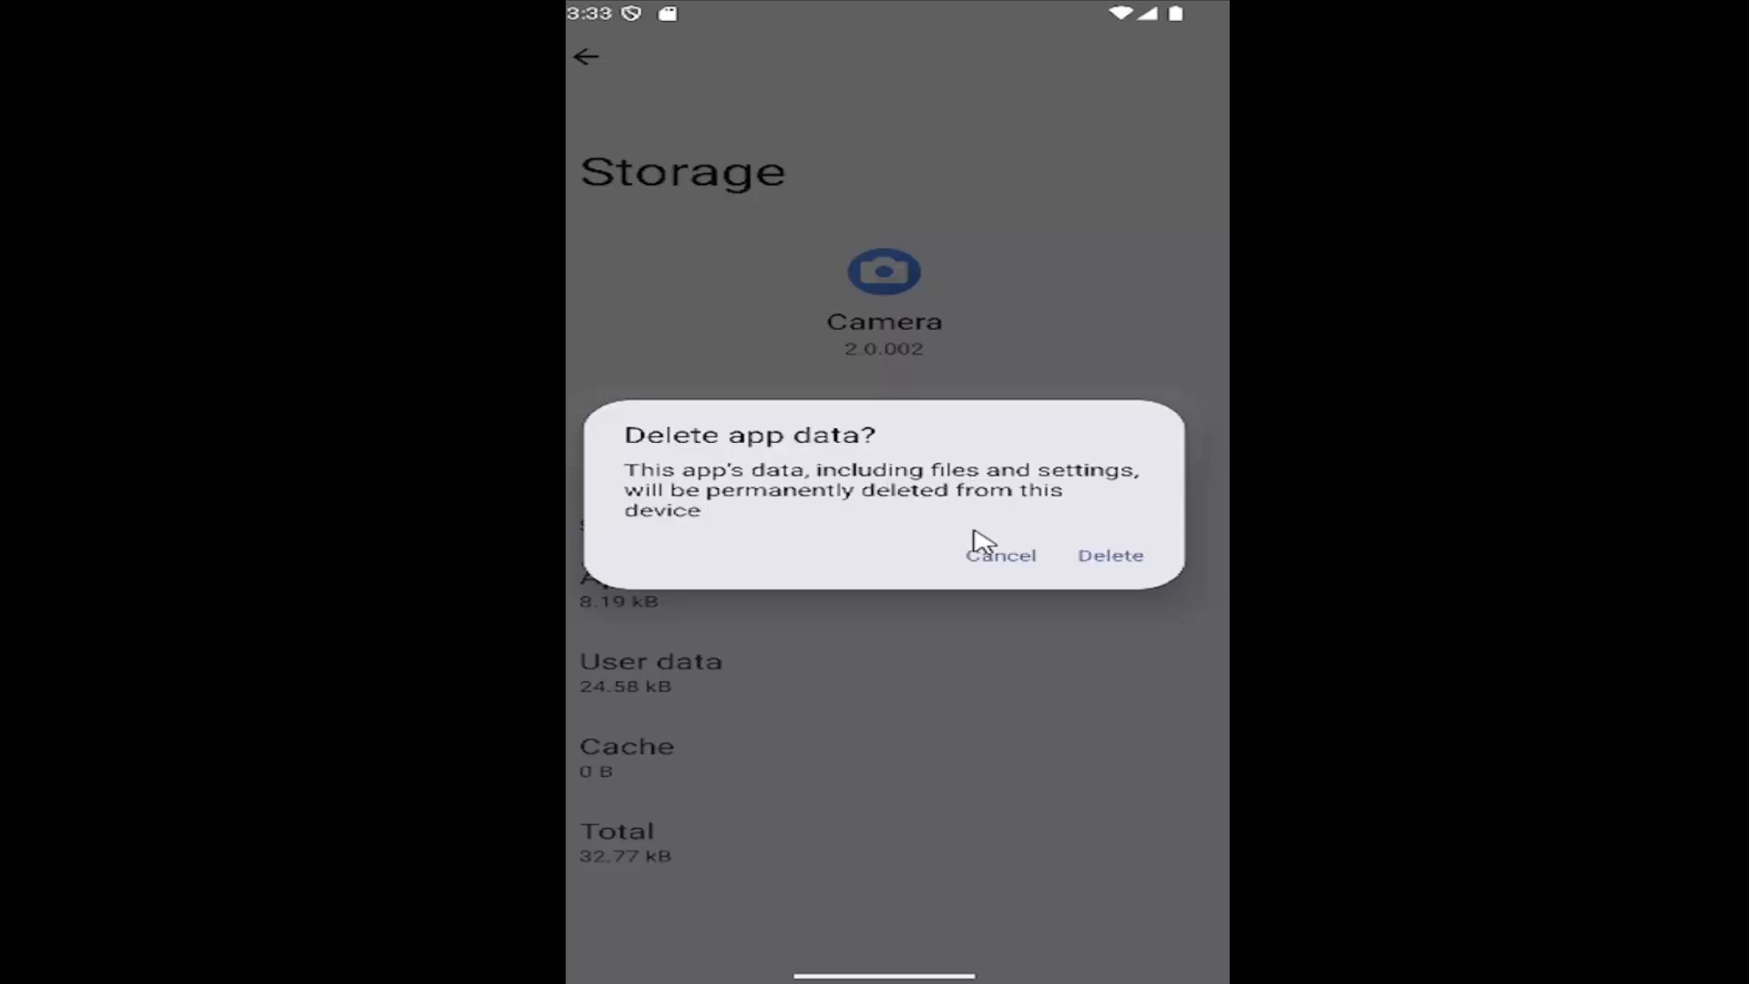
mouse_move(753, 499)
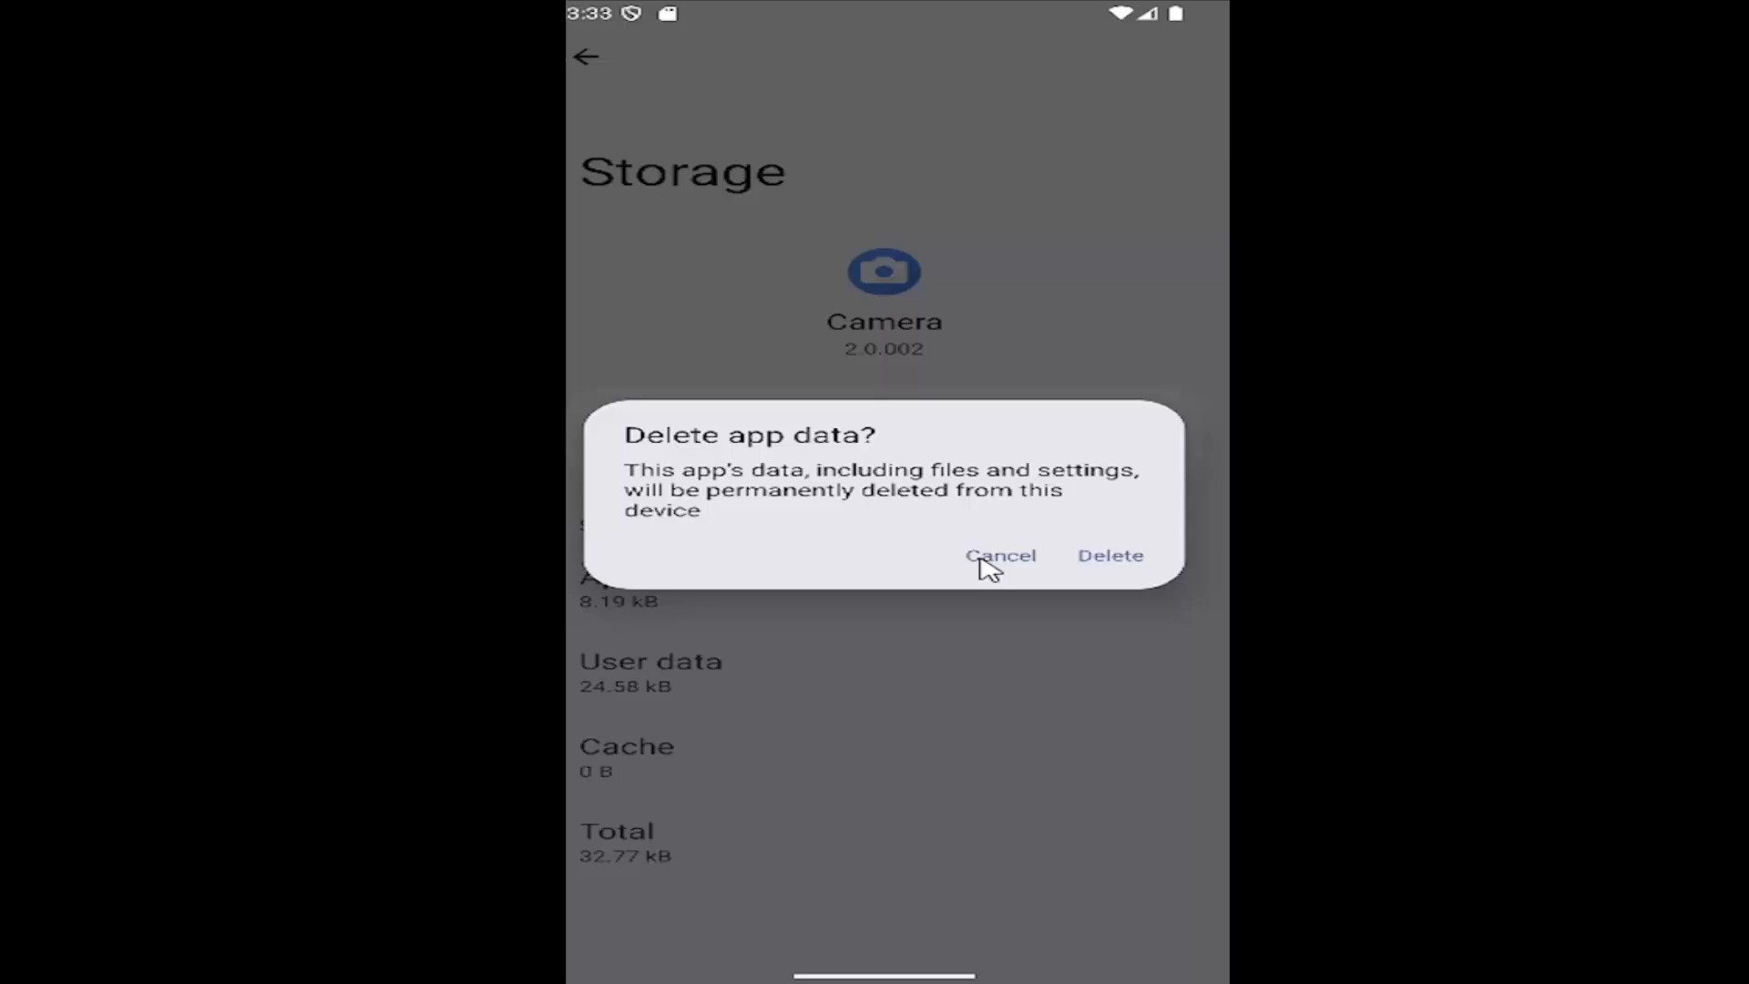
mouse_move(1123, 562)
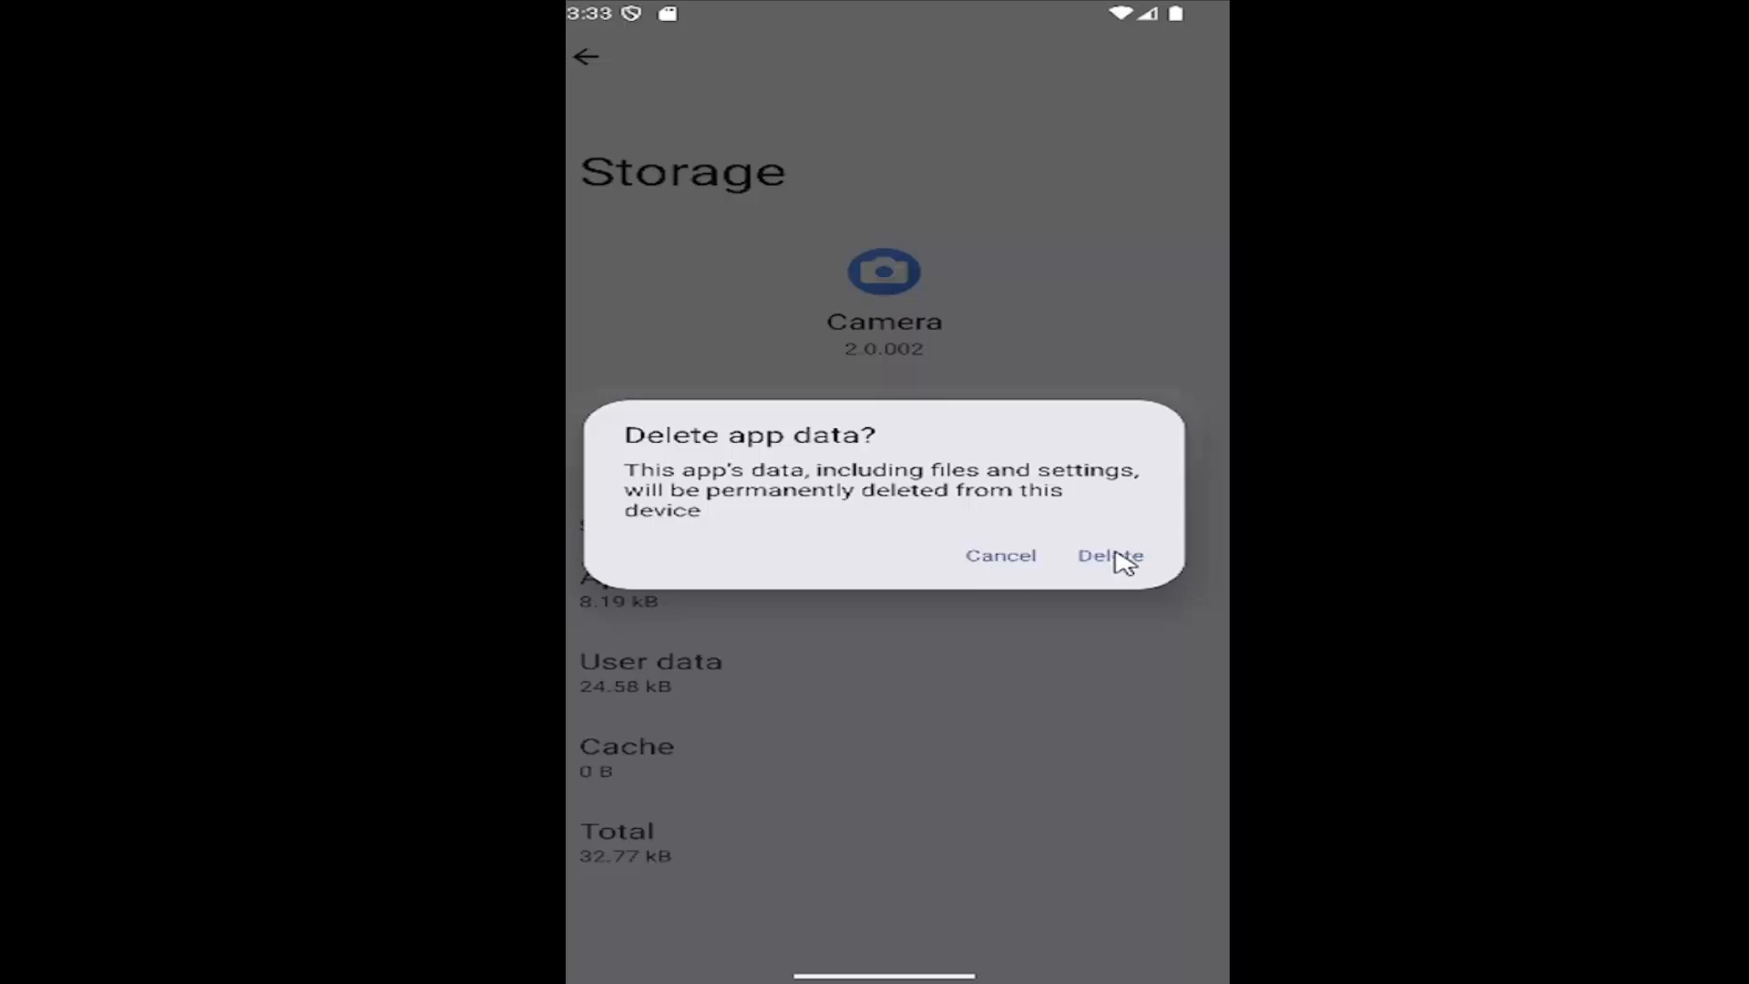
left_click(1109, 555)
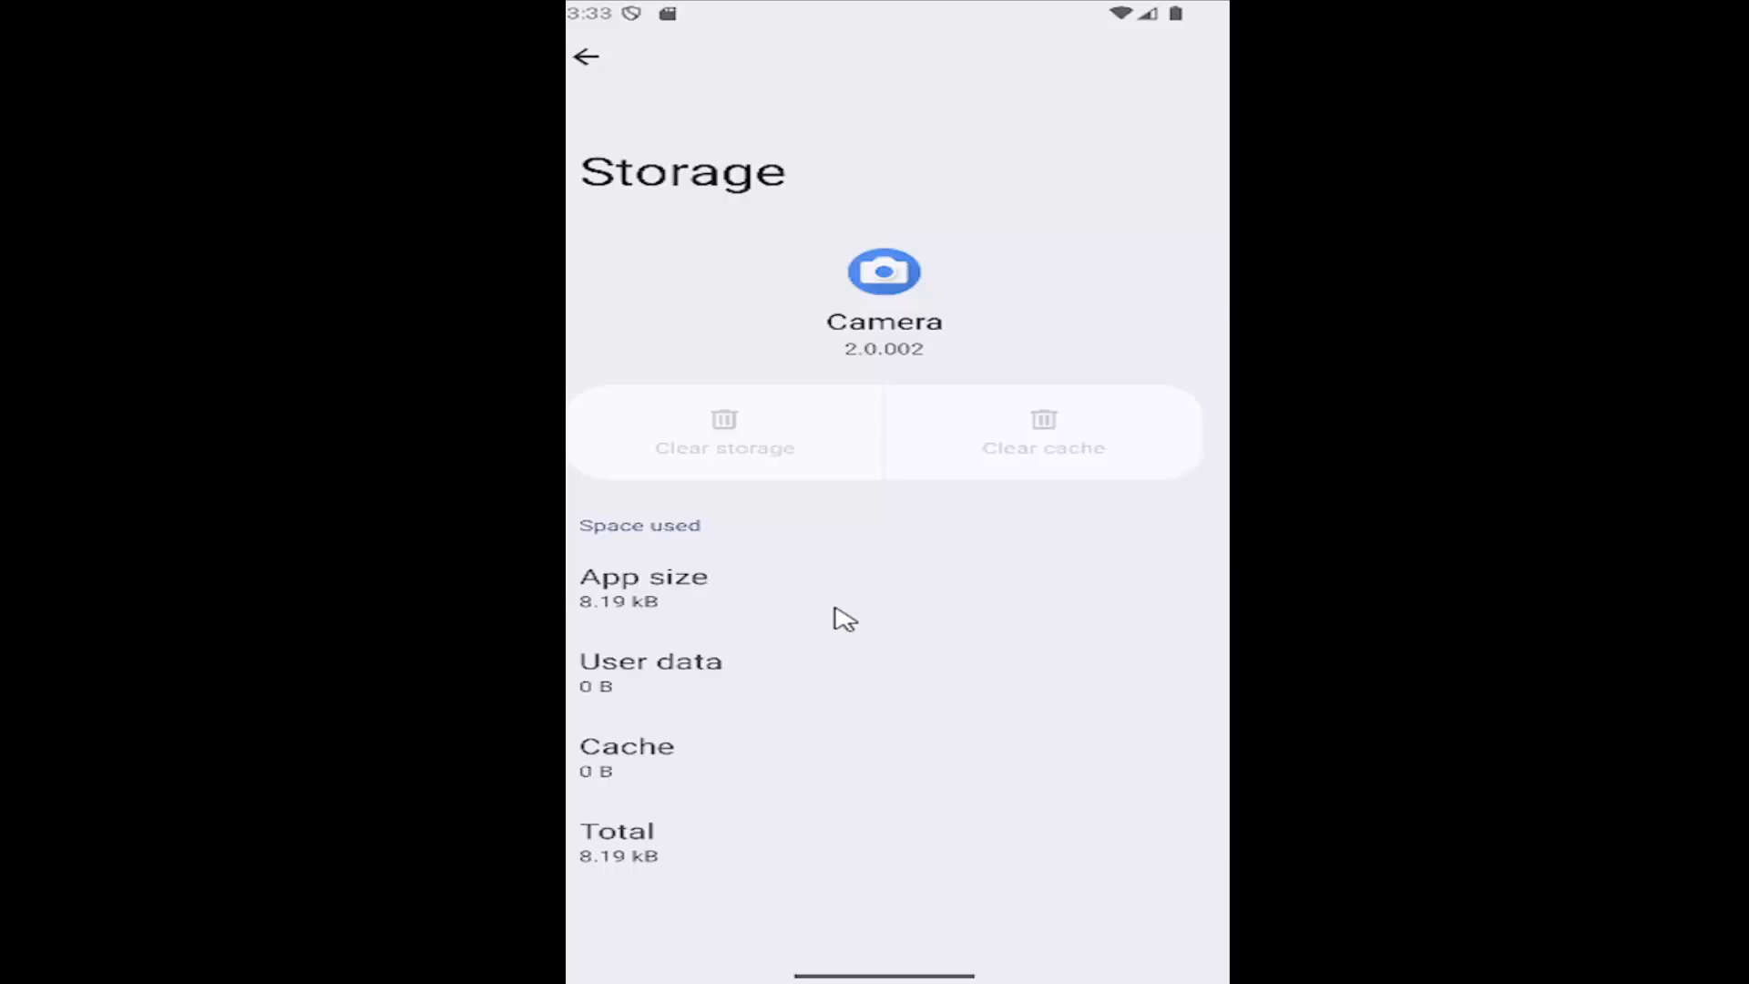
mouse_move(881, 681)
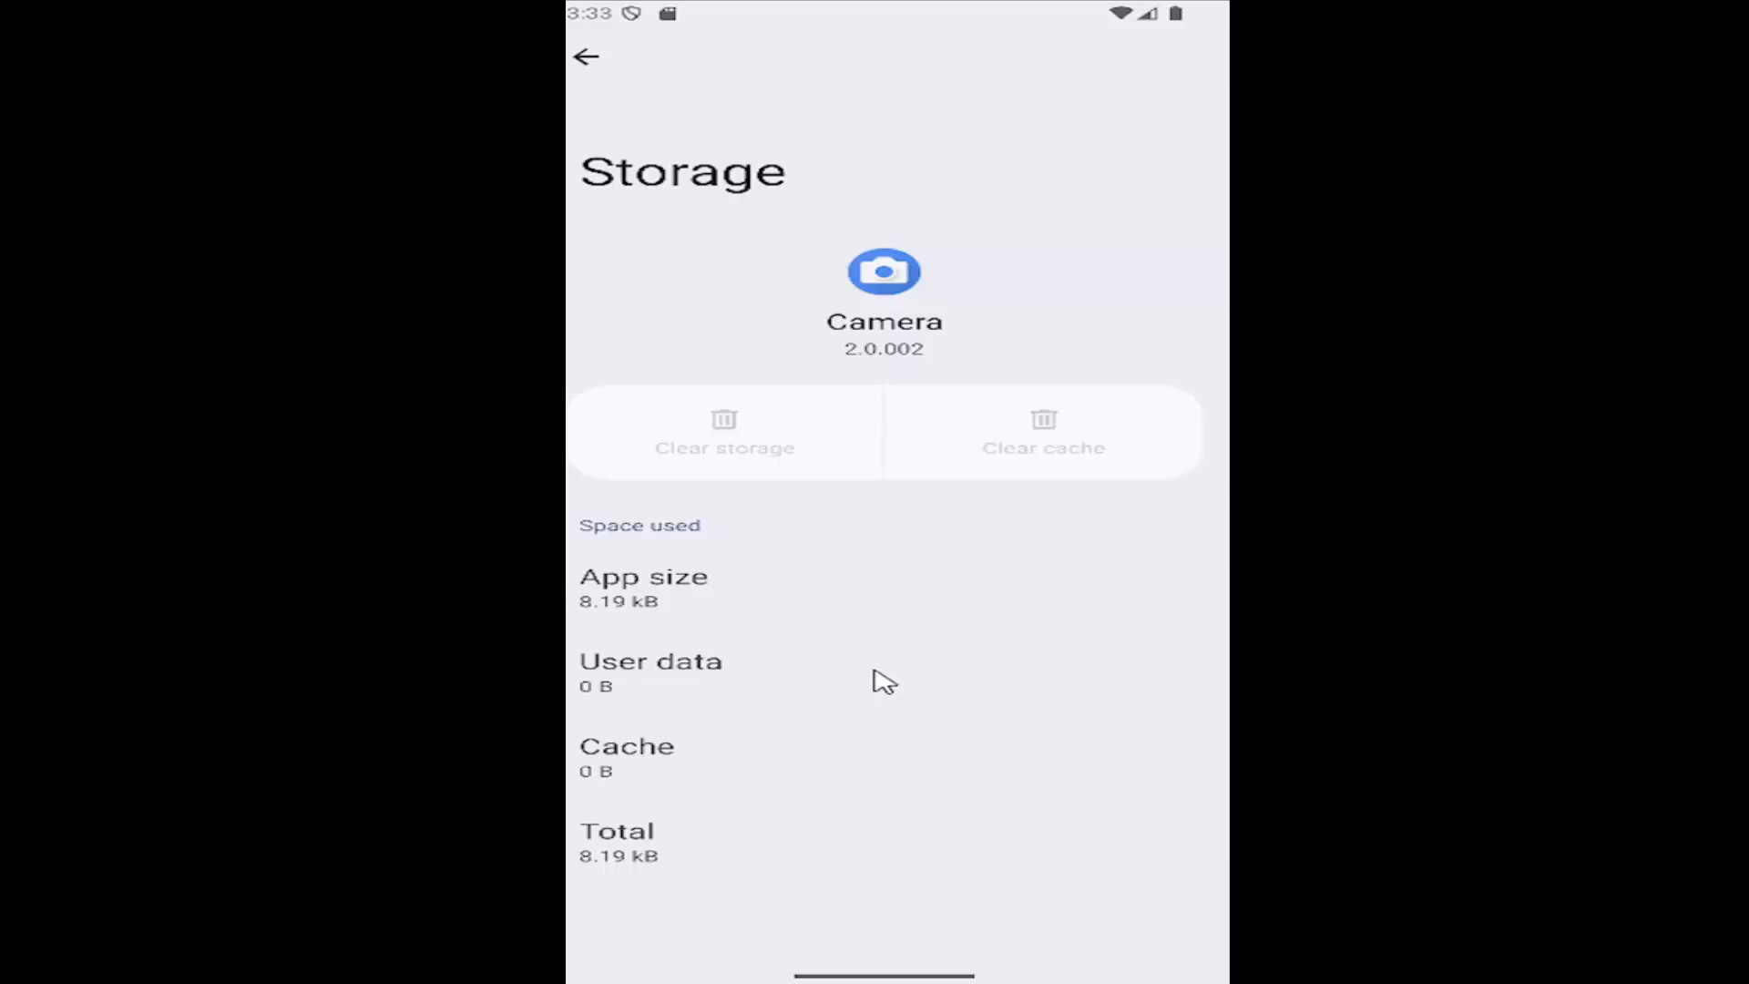
left_click(587, 56)
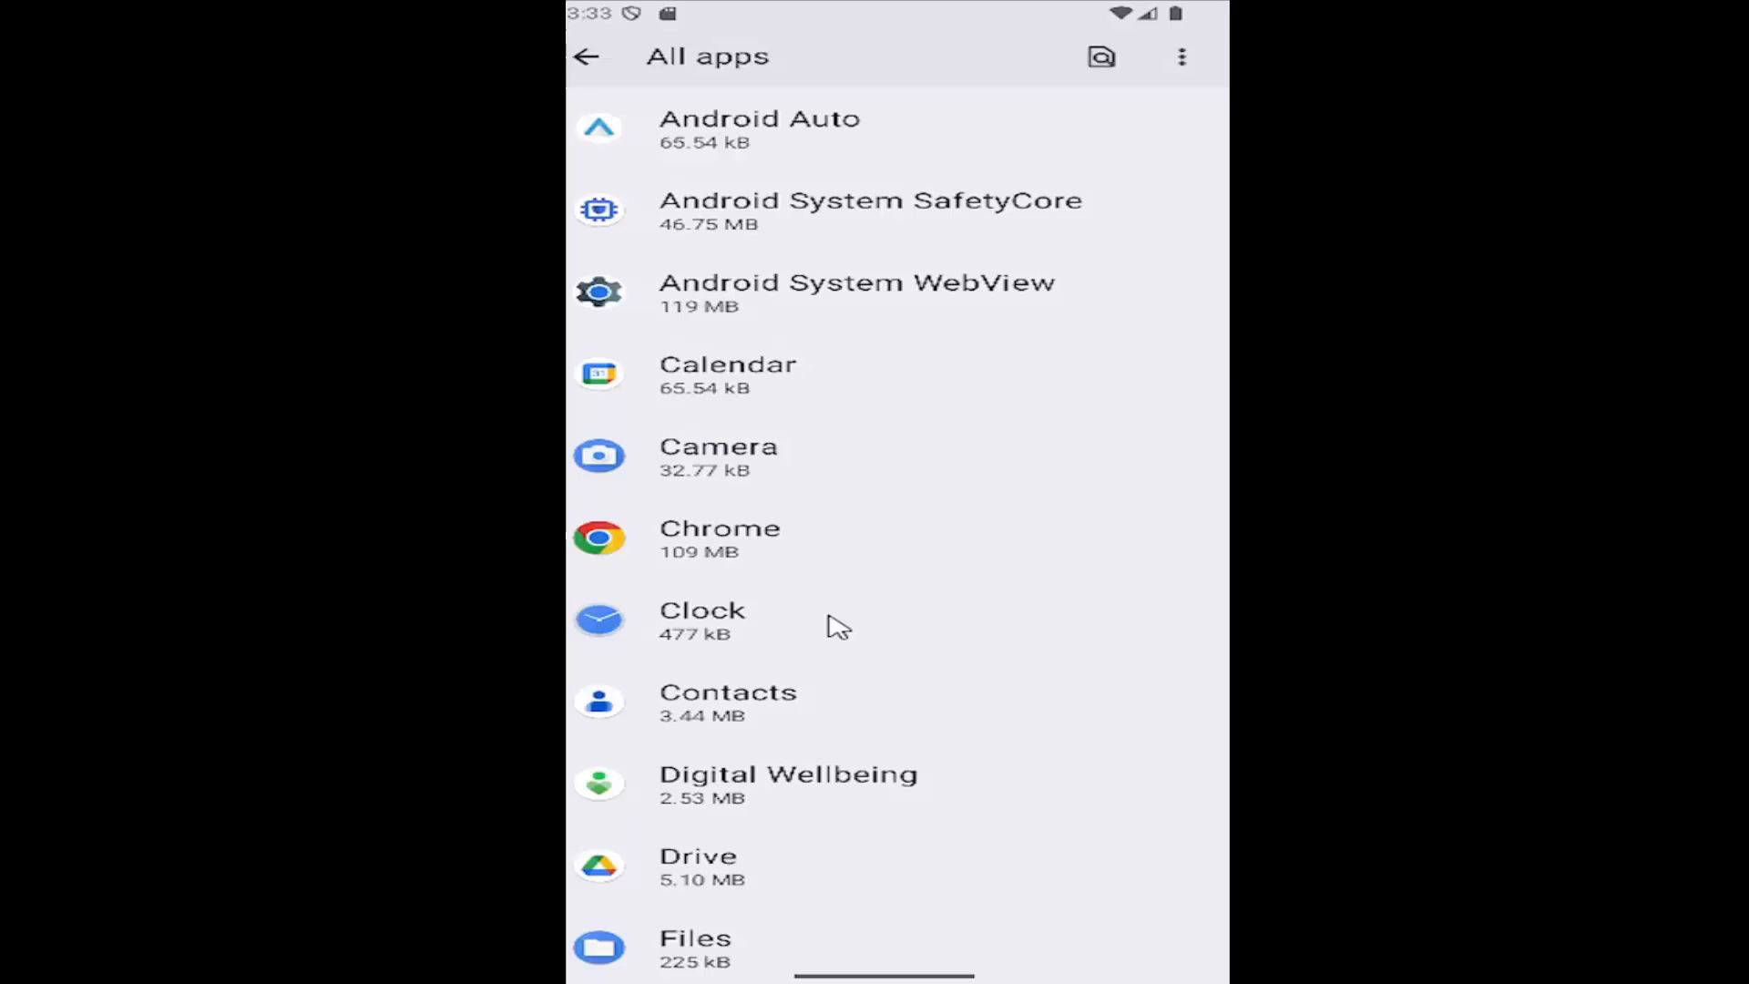